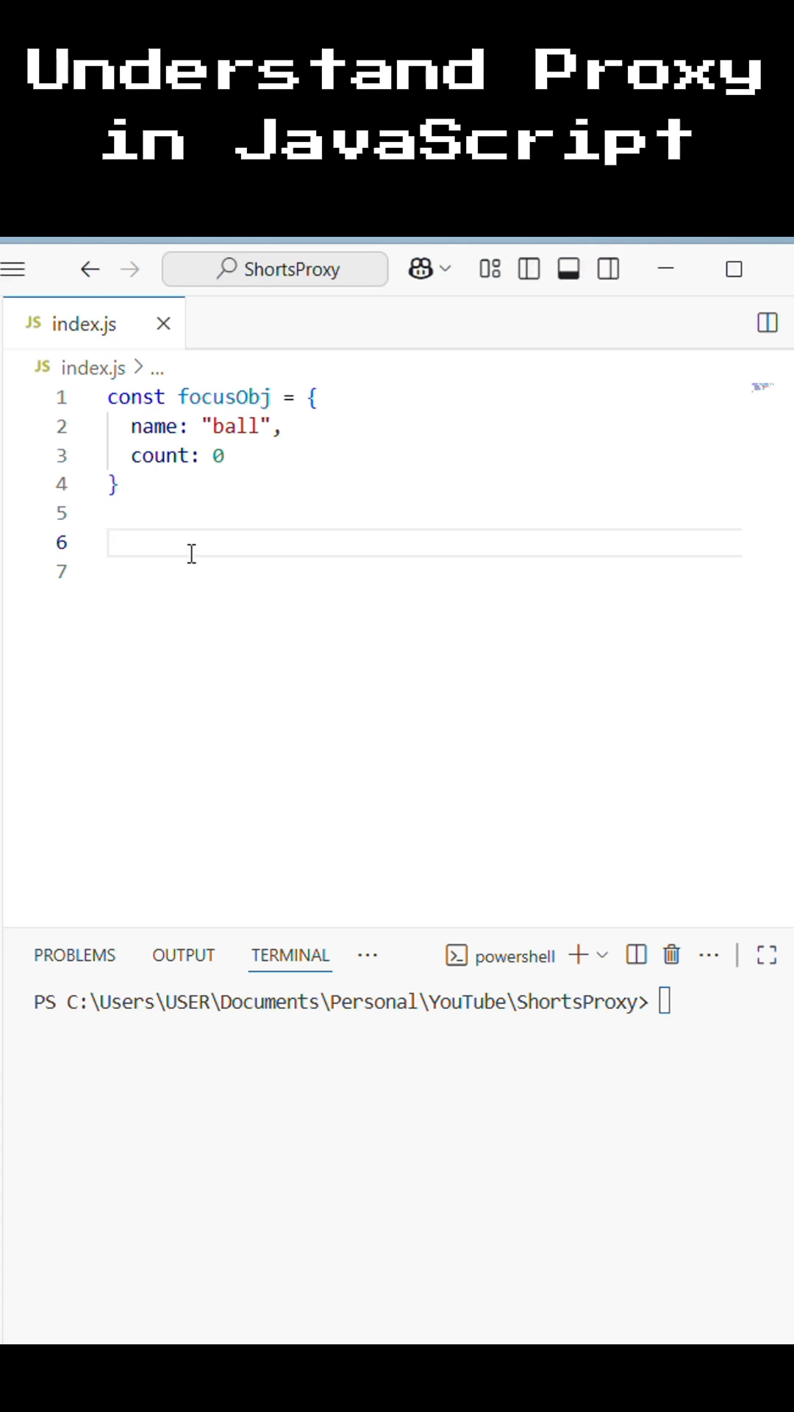
Below focusObj, declare const proxyObj = new Proxy(focusObj, {}) with an empty handler
{"action": "type", "text": "const proxyObj = new Proxy(focusObj,{"}
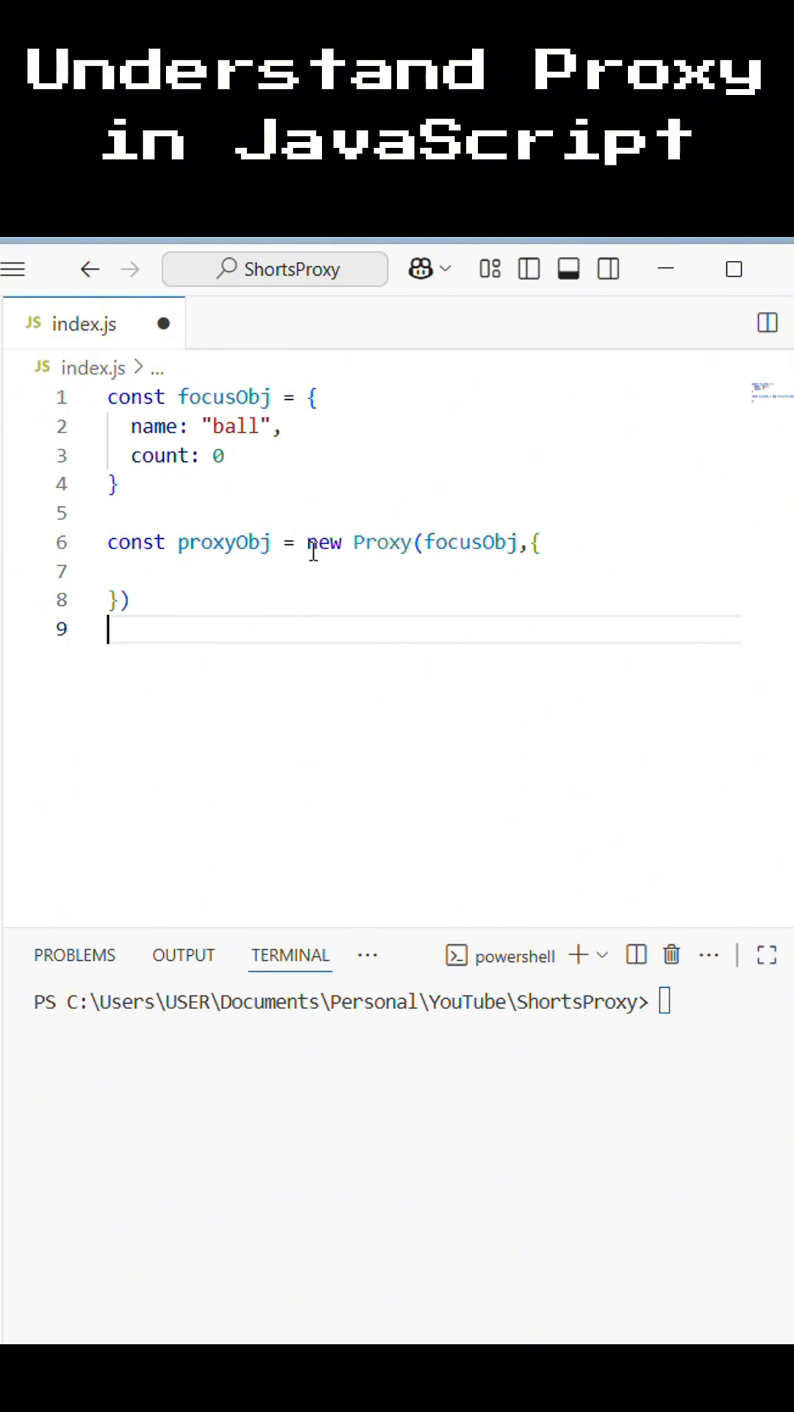
{"action": "mouse_move", "coordinate": [477, 541]}
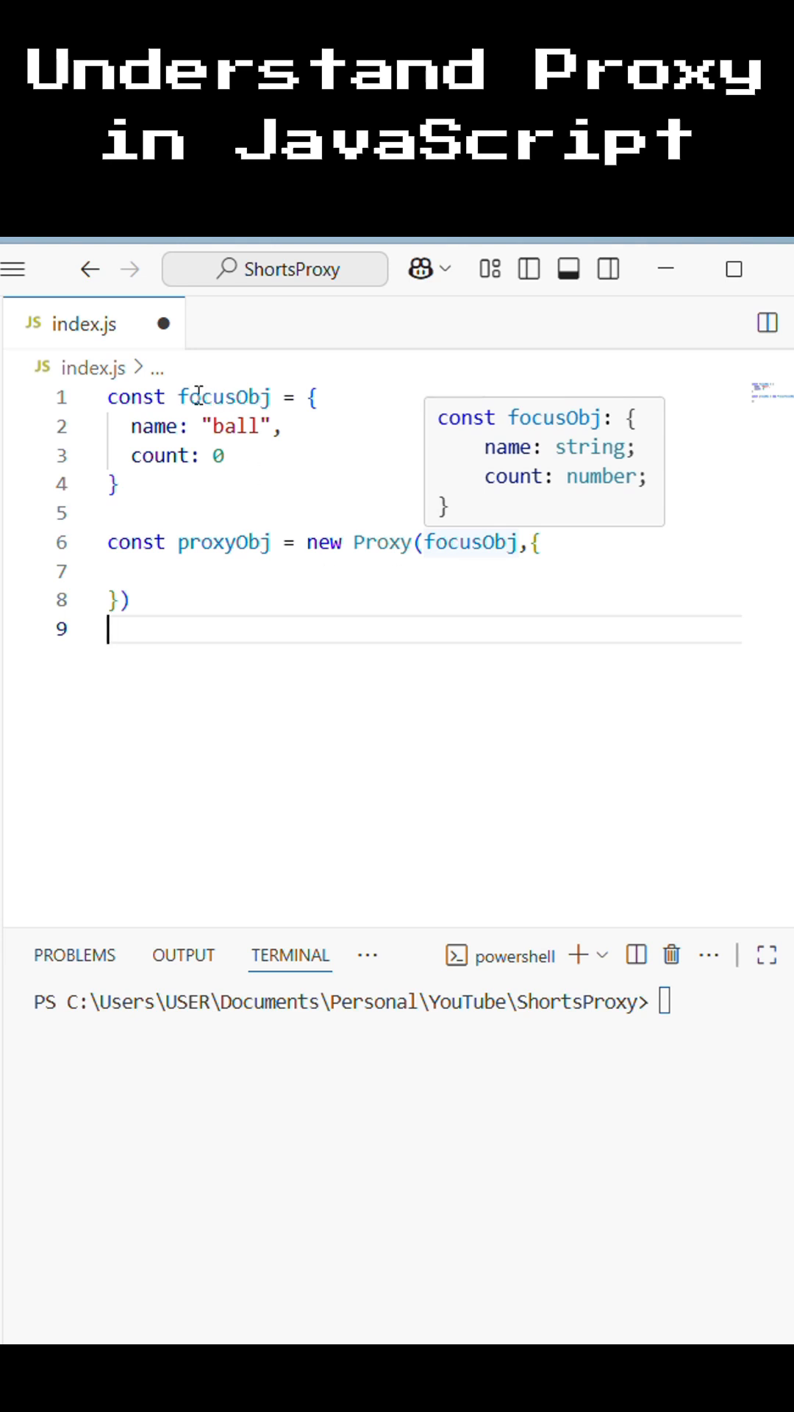
{"action": "mouse_move", "coordinate": [486, 527]}
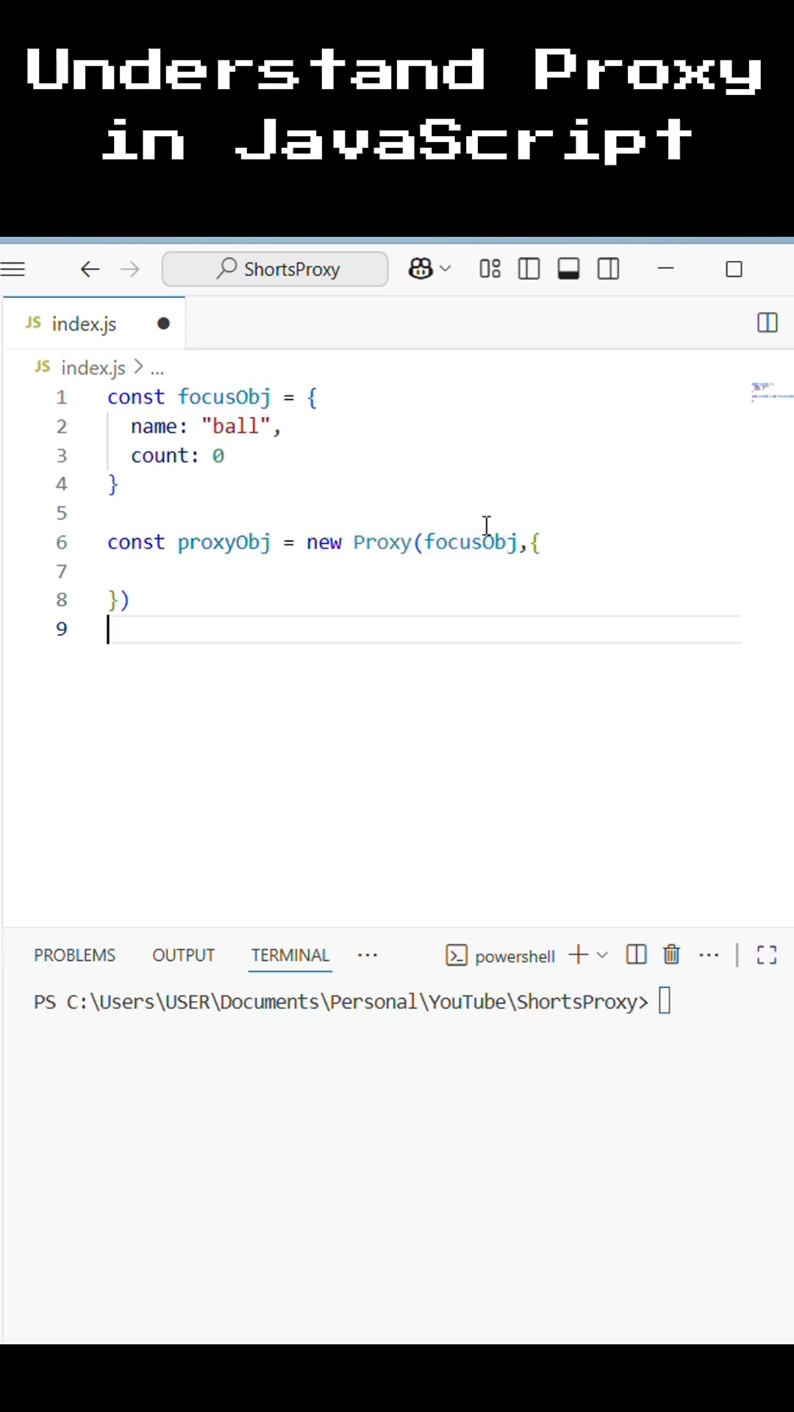
{"action": "mouse_move", "coordinate": [147, 583]}
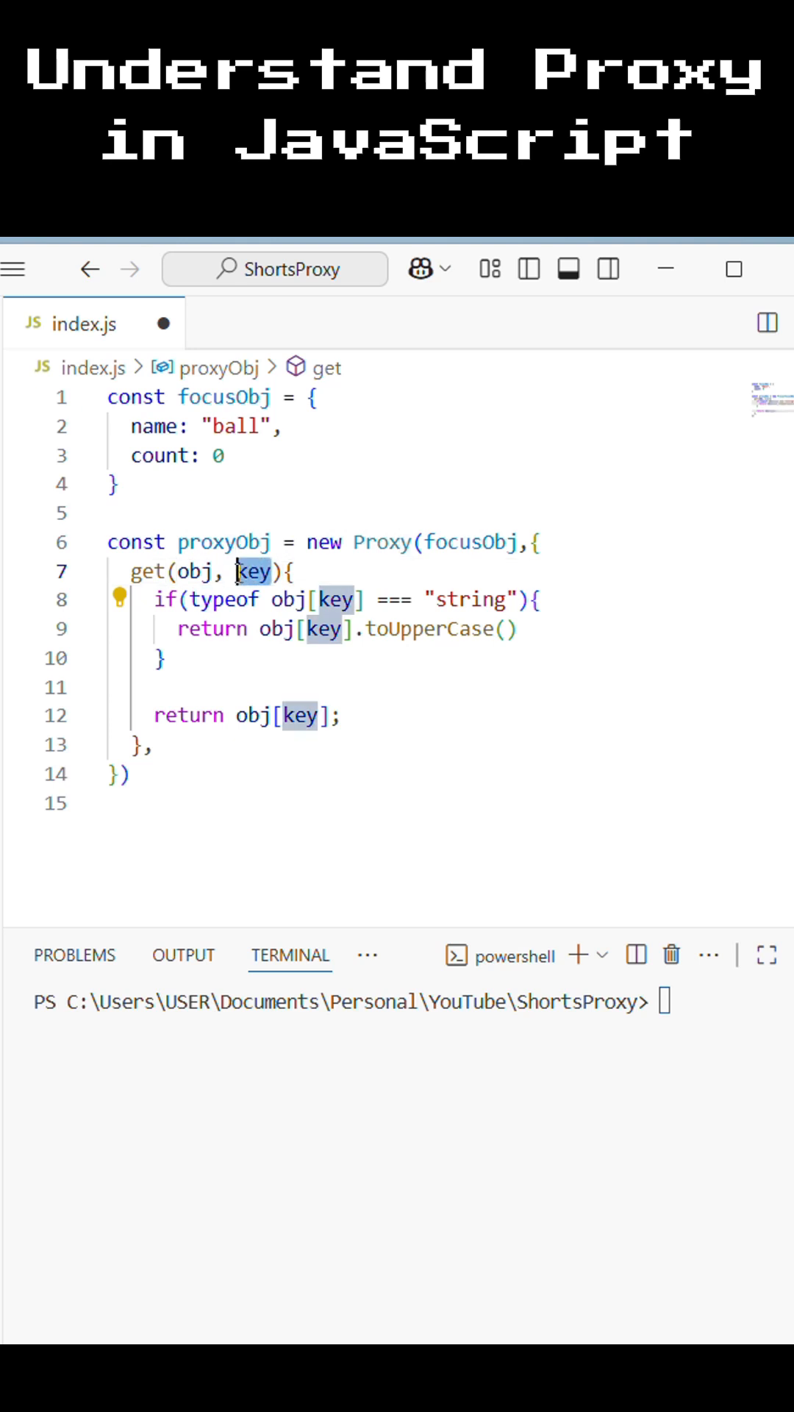
Finish the get(obj, key) trap returning uppercased strings, other values unchanged
{"action": "left_click", "coordinate": [342, 715]}
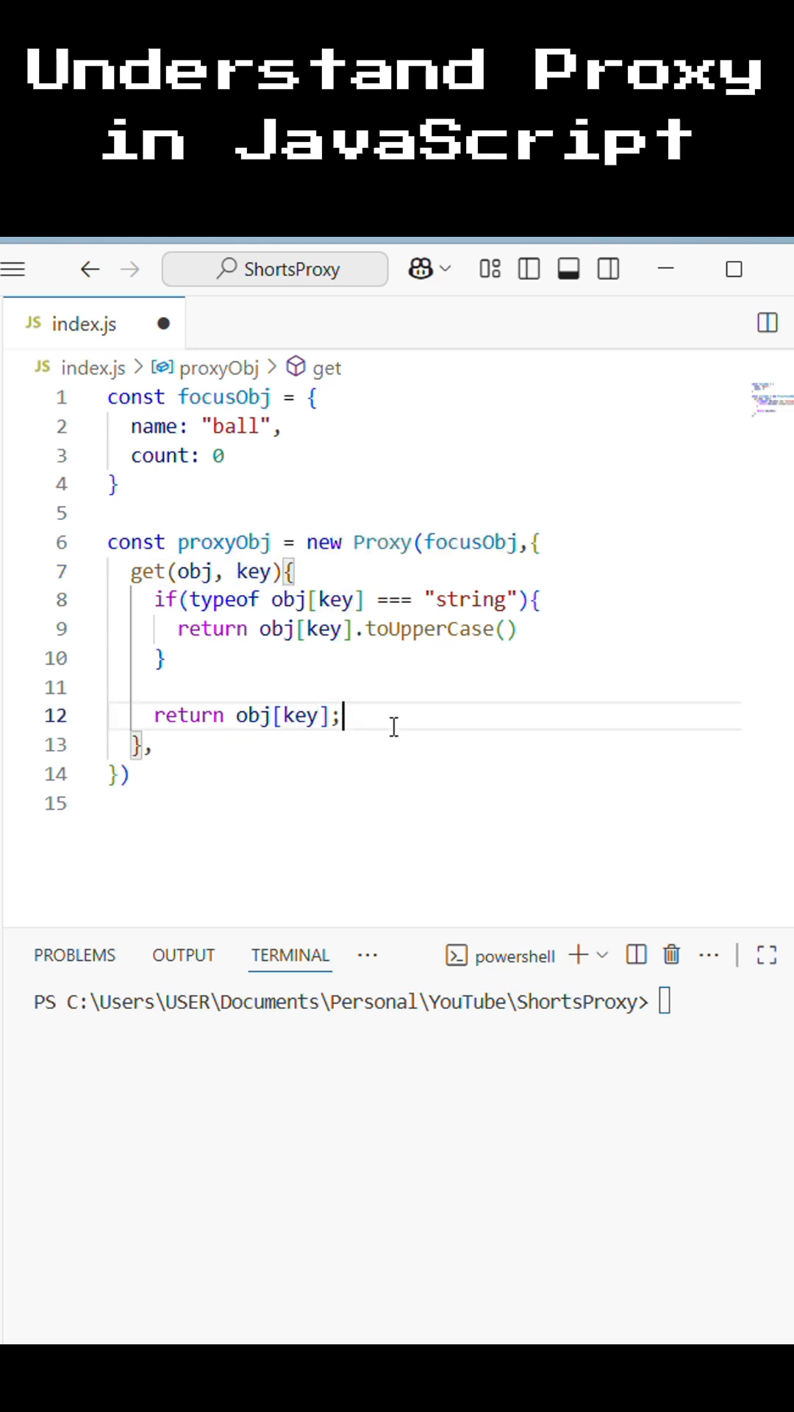
{"action": "mouse_move", "coordinate": [389, 644]}
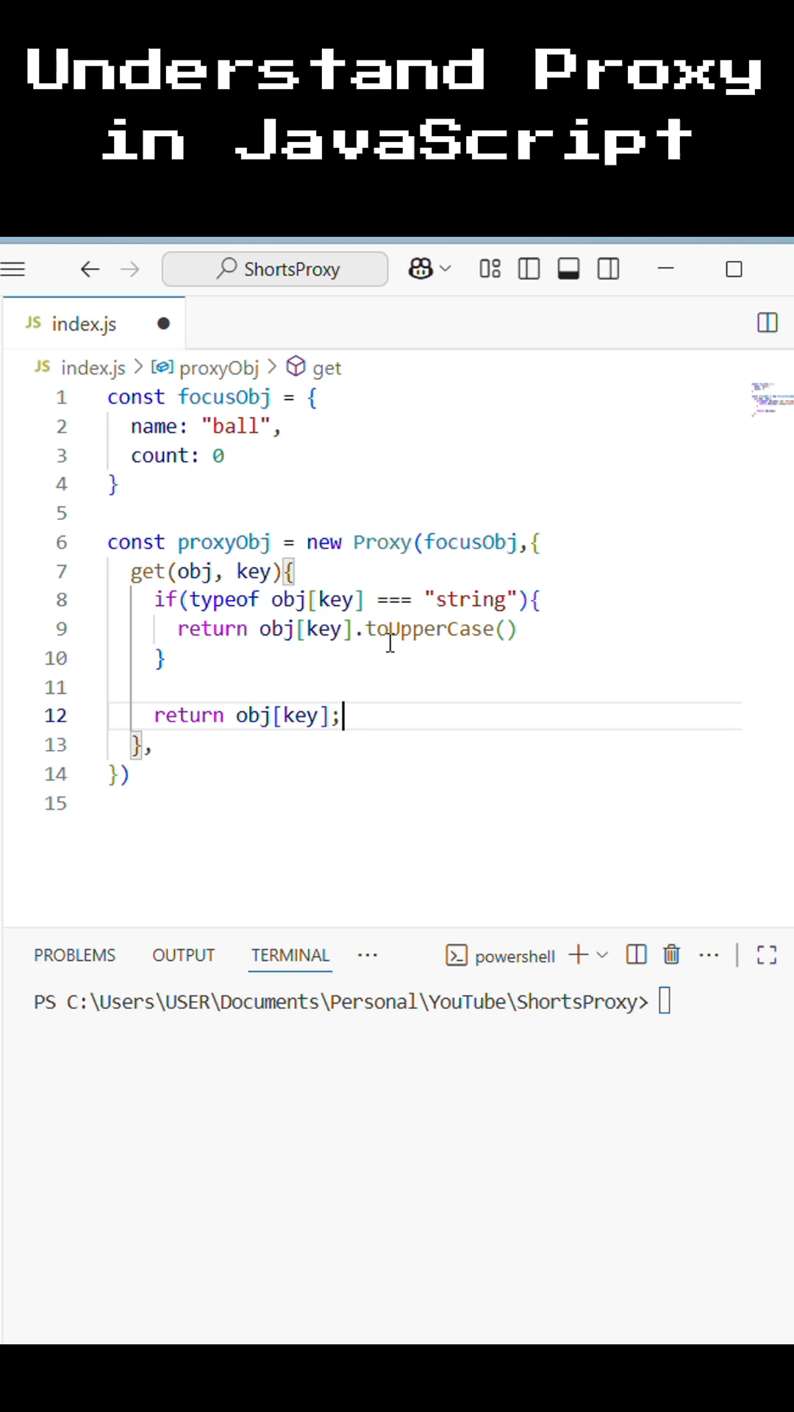
{"action": "mouse_move", "coordinate": [429, 696]}
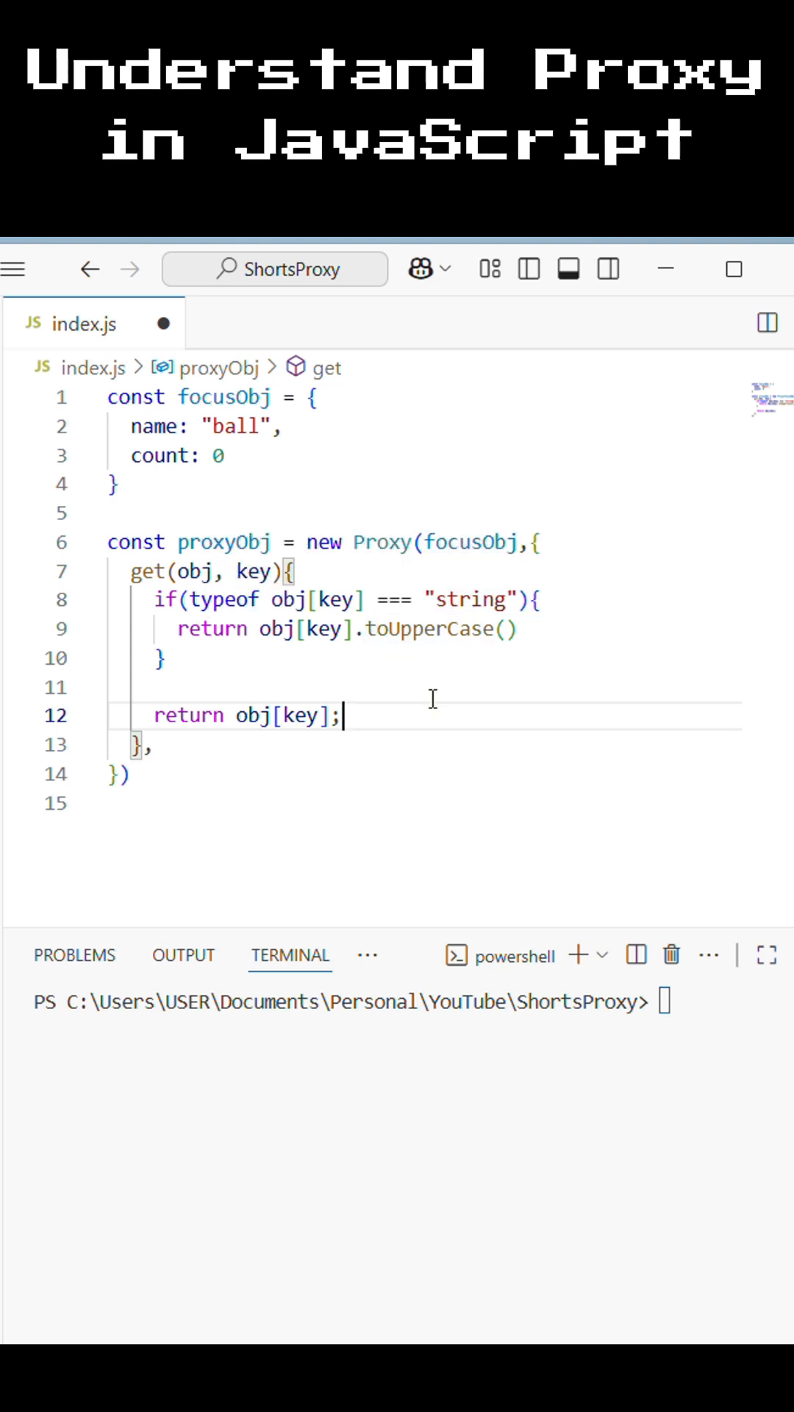
{"action": "mouse_move", "coordinate": [414, 663]}
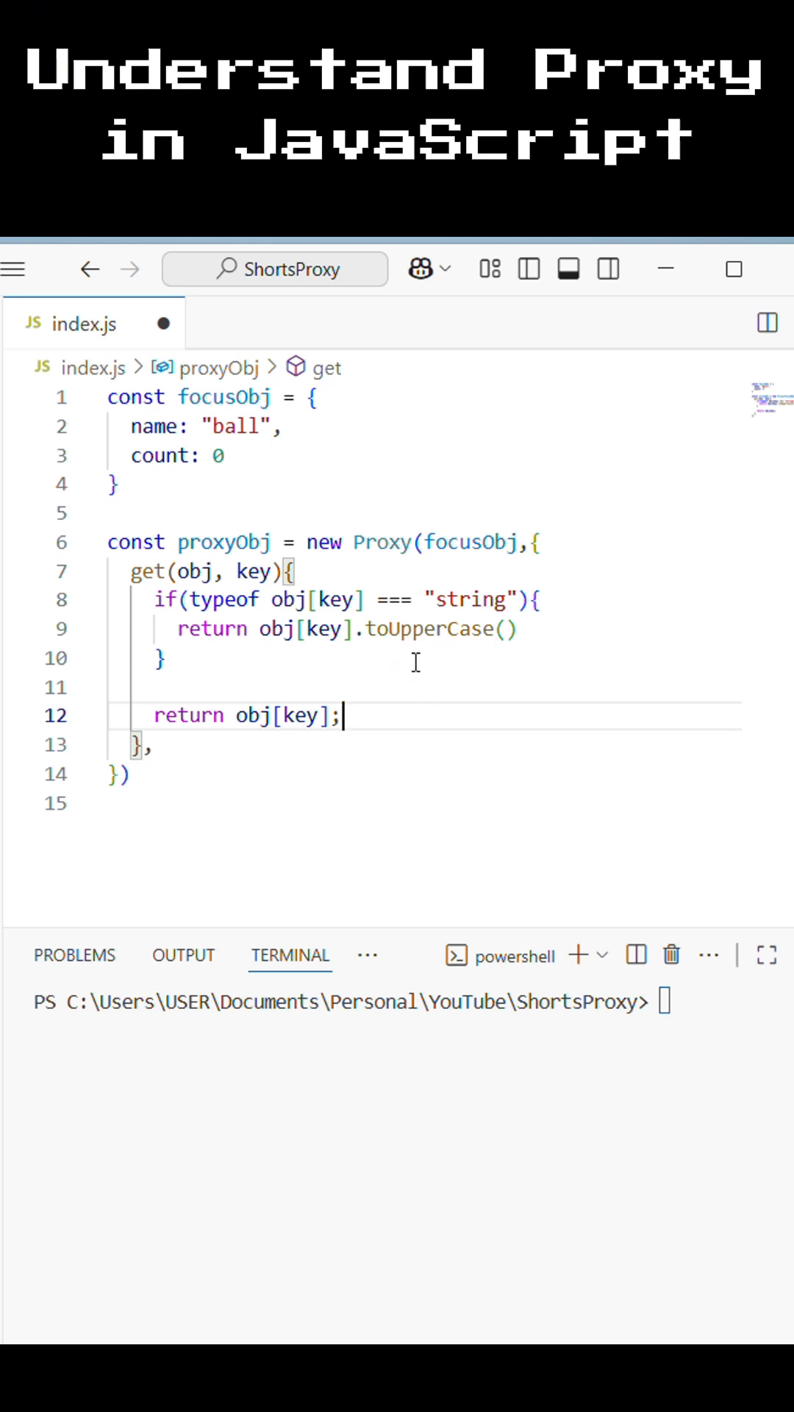
{"action": "mouse_move", "coordinate": [214, 433]}
{"action": "type", "text": "console.log(proxyObj.name);"}
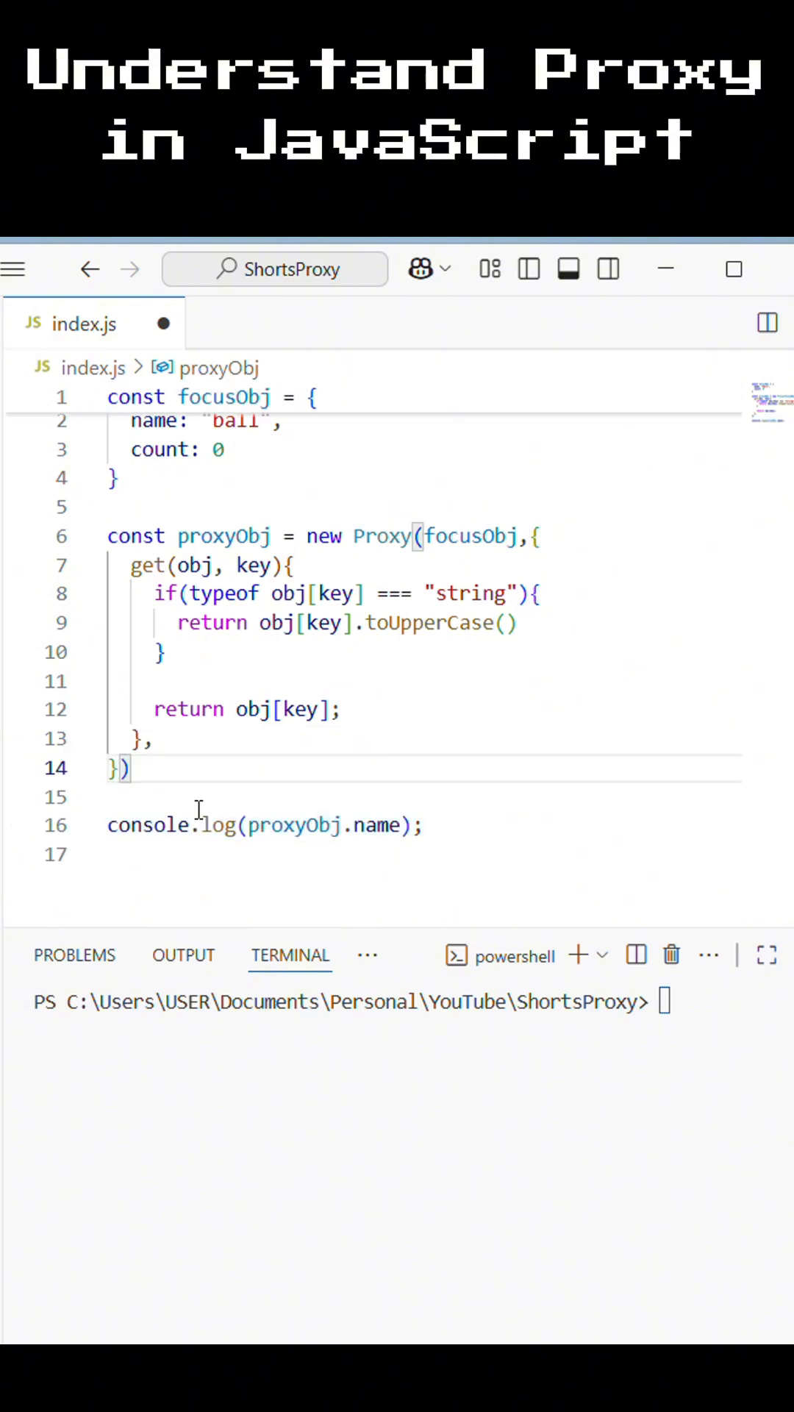
{"action": "mouse_move", "coordinate": [438, 827]}
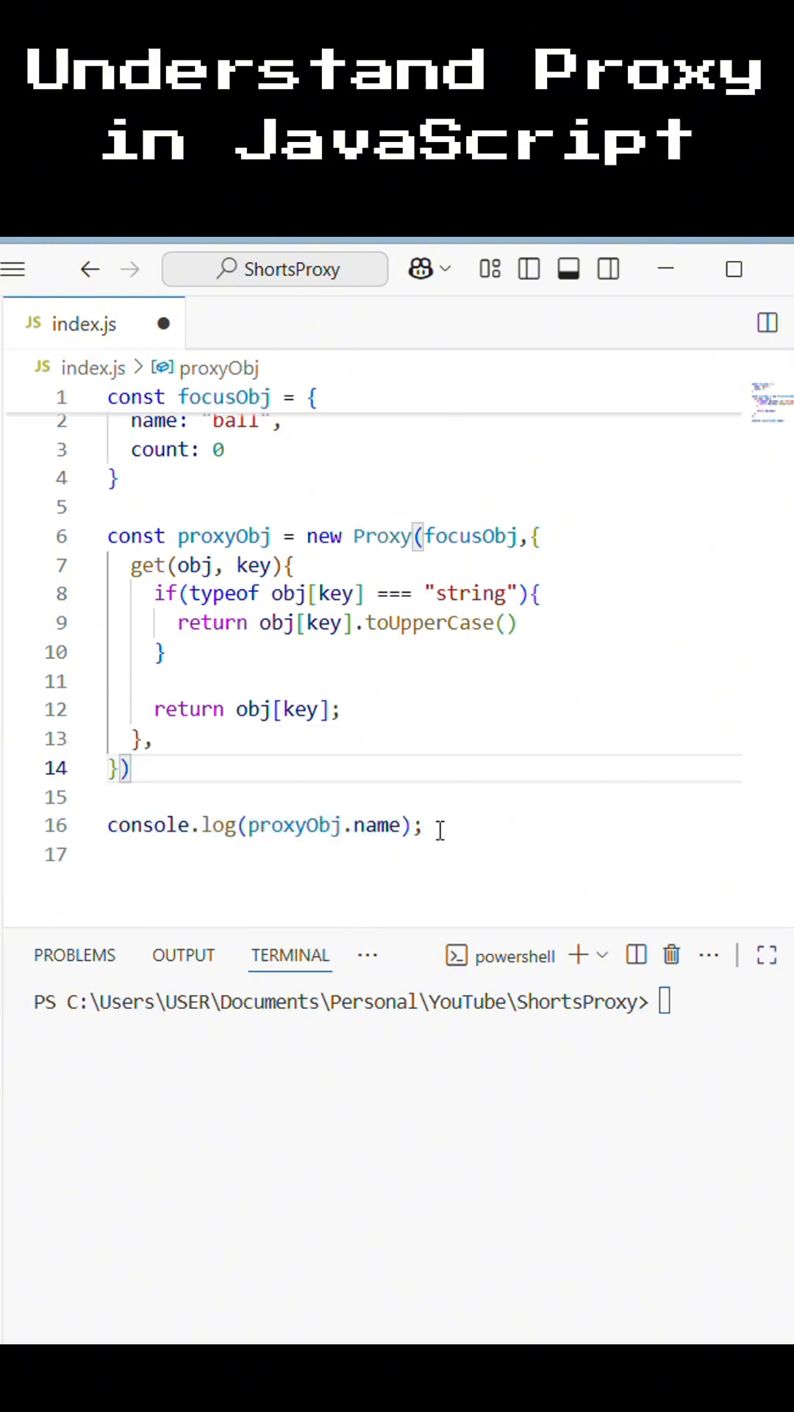
Run node index.js in the terminal to print BALL
{"action": "double_click", "coordinate": [382, 825]}
{"action": "type", "text": "n"}
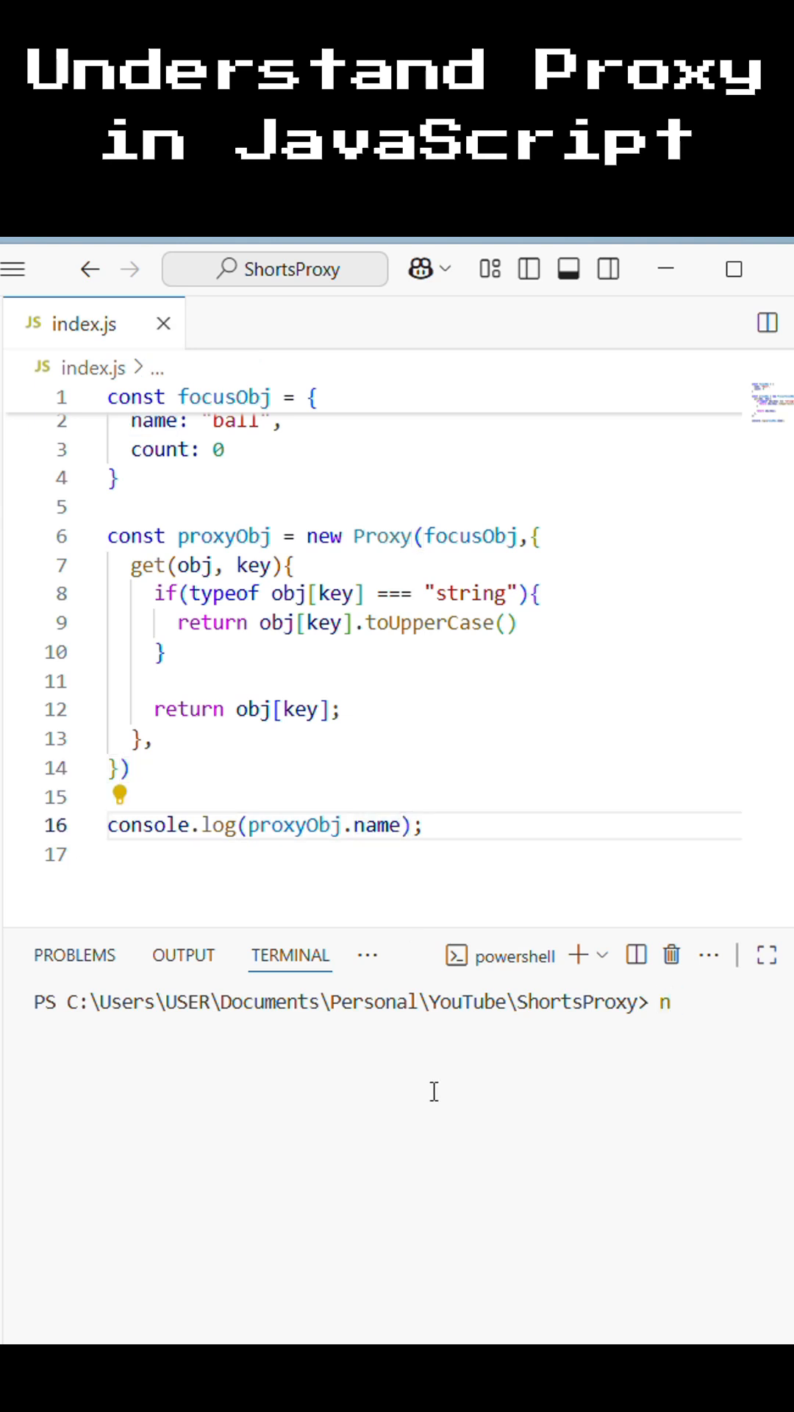
{"action": "type", "text": "ode inde"}
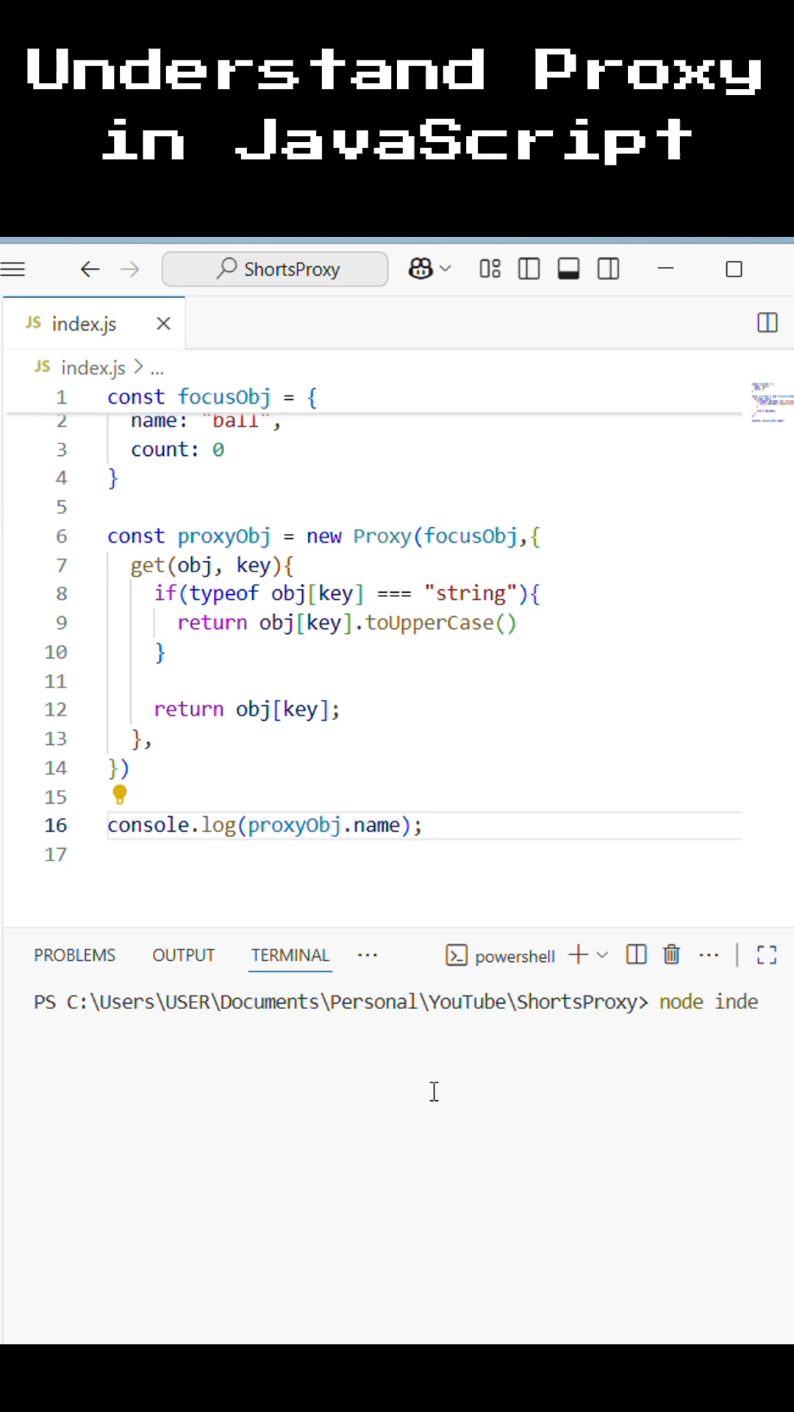
{"action": "key", "text": "Return"}
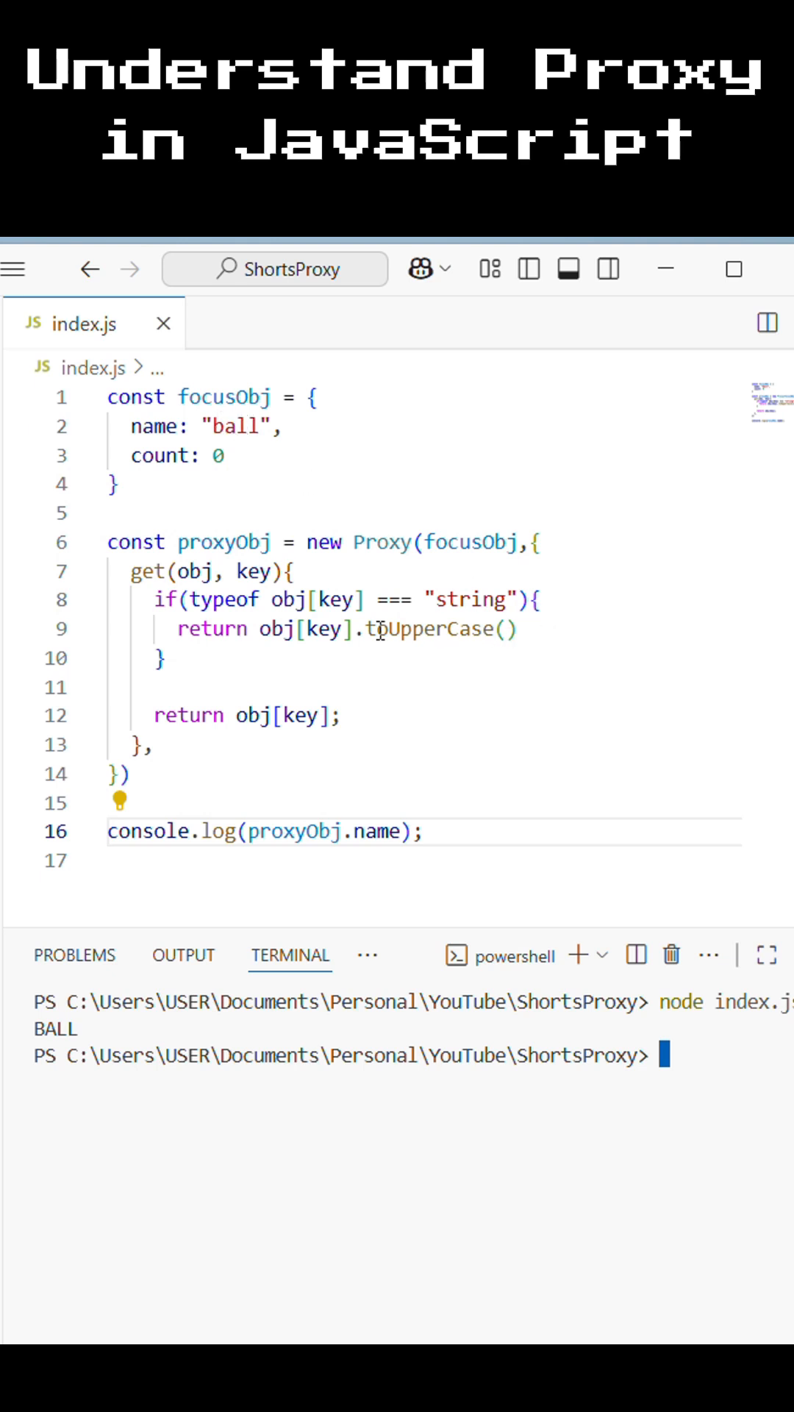
Add a set(obj, key, newValue) trap storing newValue + 10 and returning true
{"action": "left_click", "coordinate": [485, 715]}
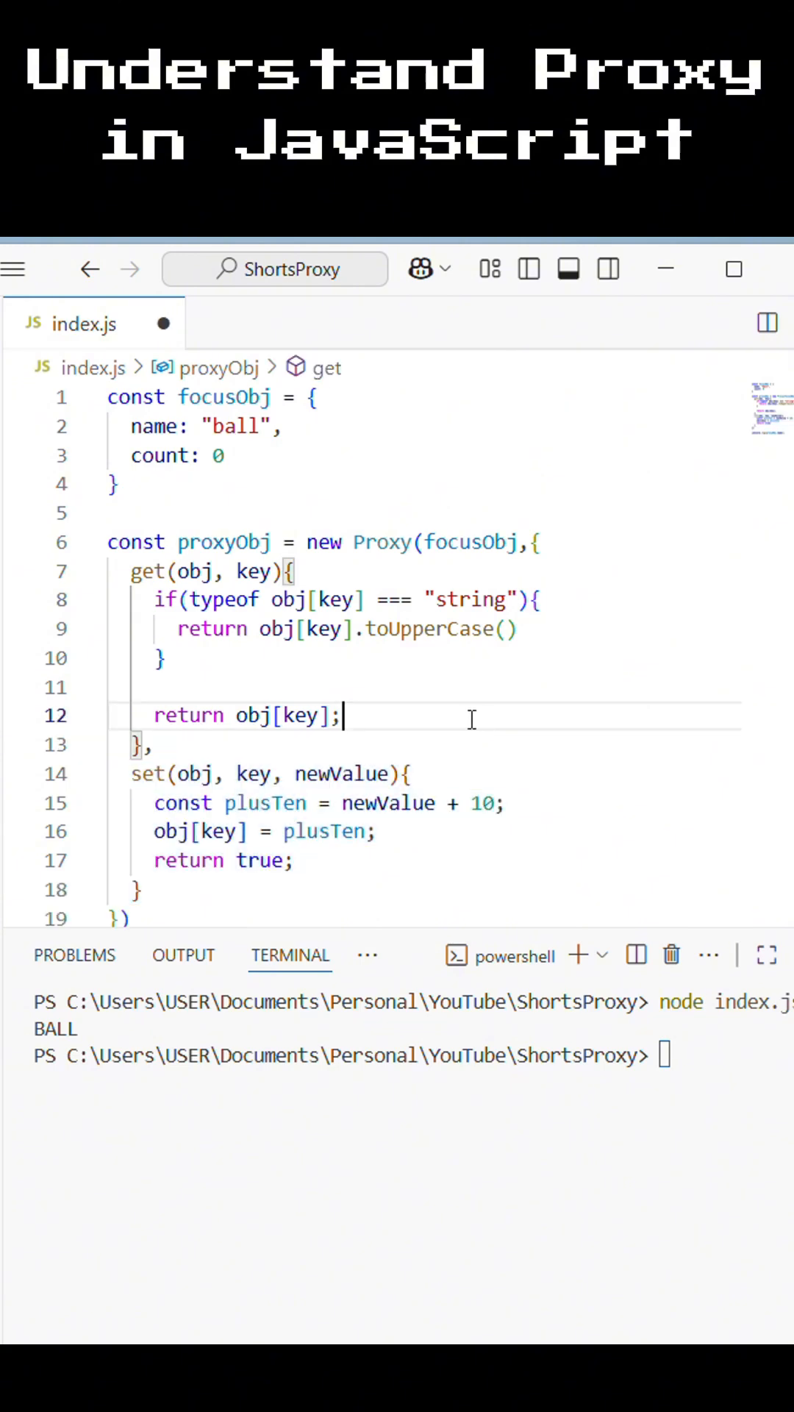
{"action": "scroll", "scroll_direction": "down", "scroll_amount": 3}
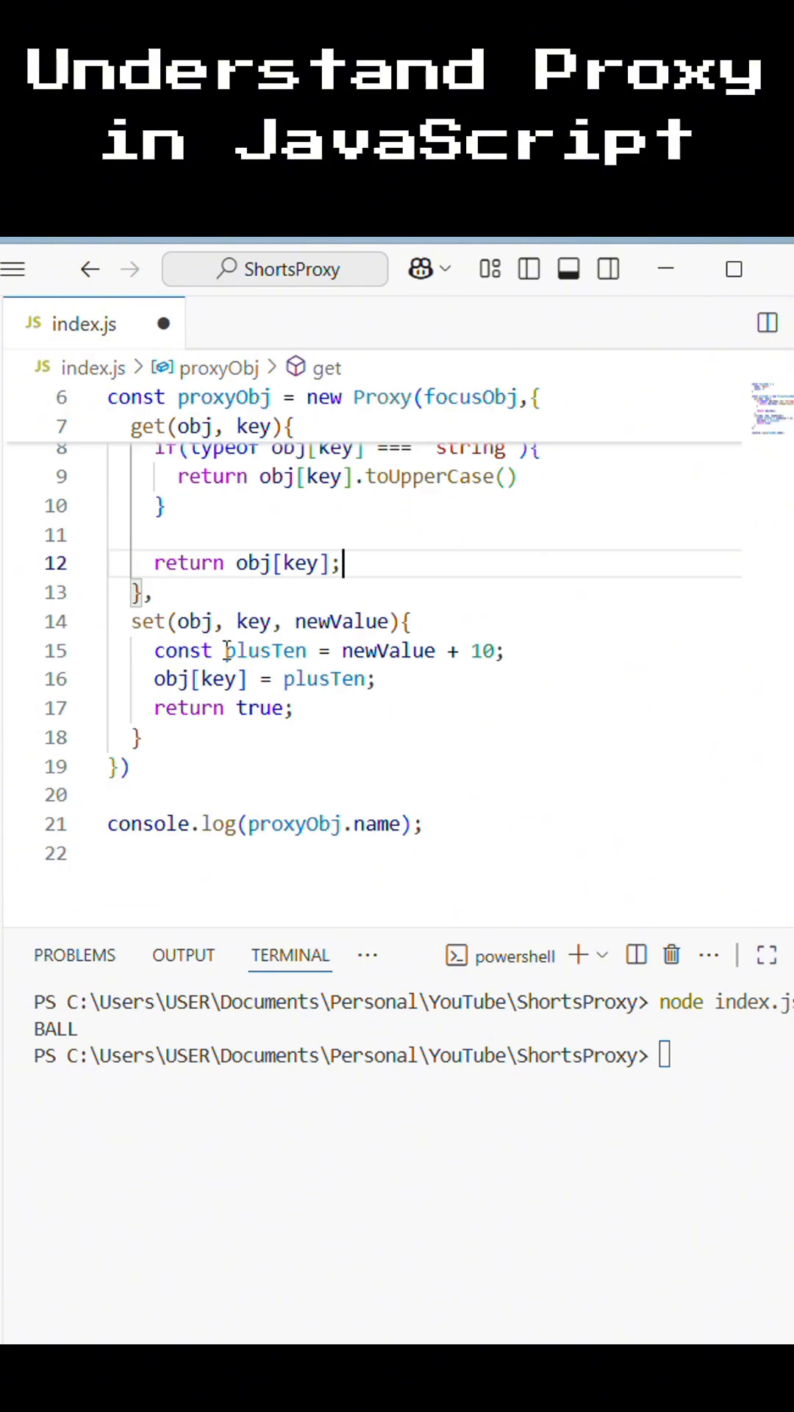
{"action": "mouse_move", "coordinate": [360, 792]}
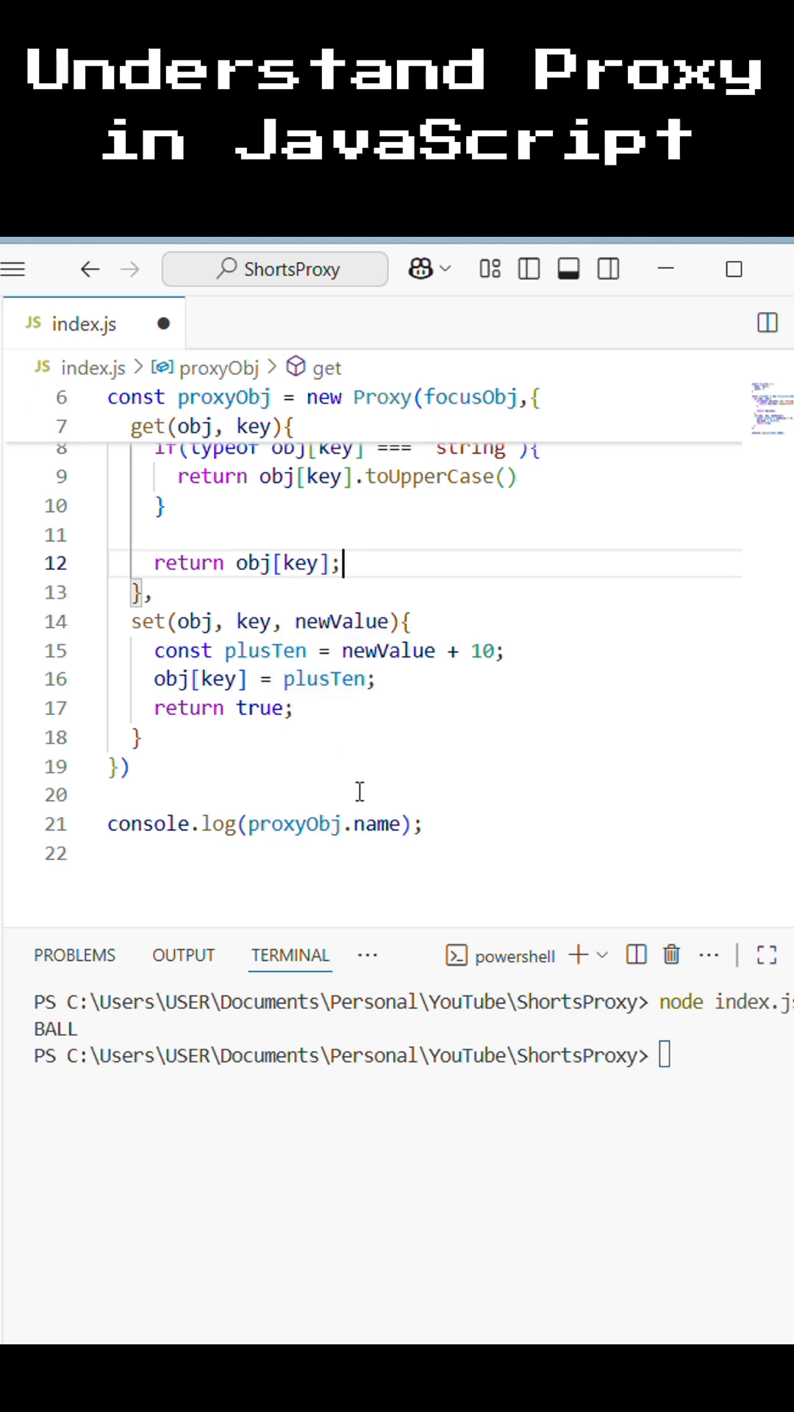
{"action": "mouse_move", "coordinate": [369, 621]}
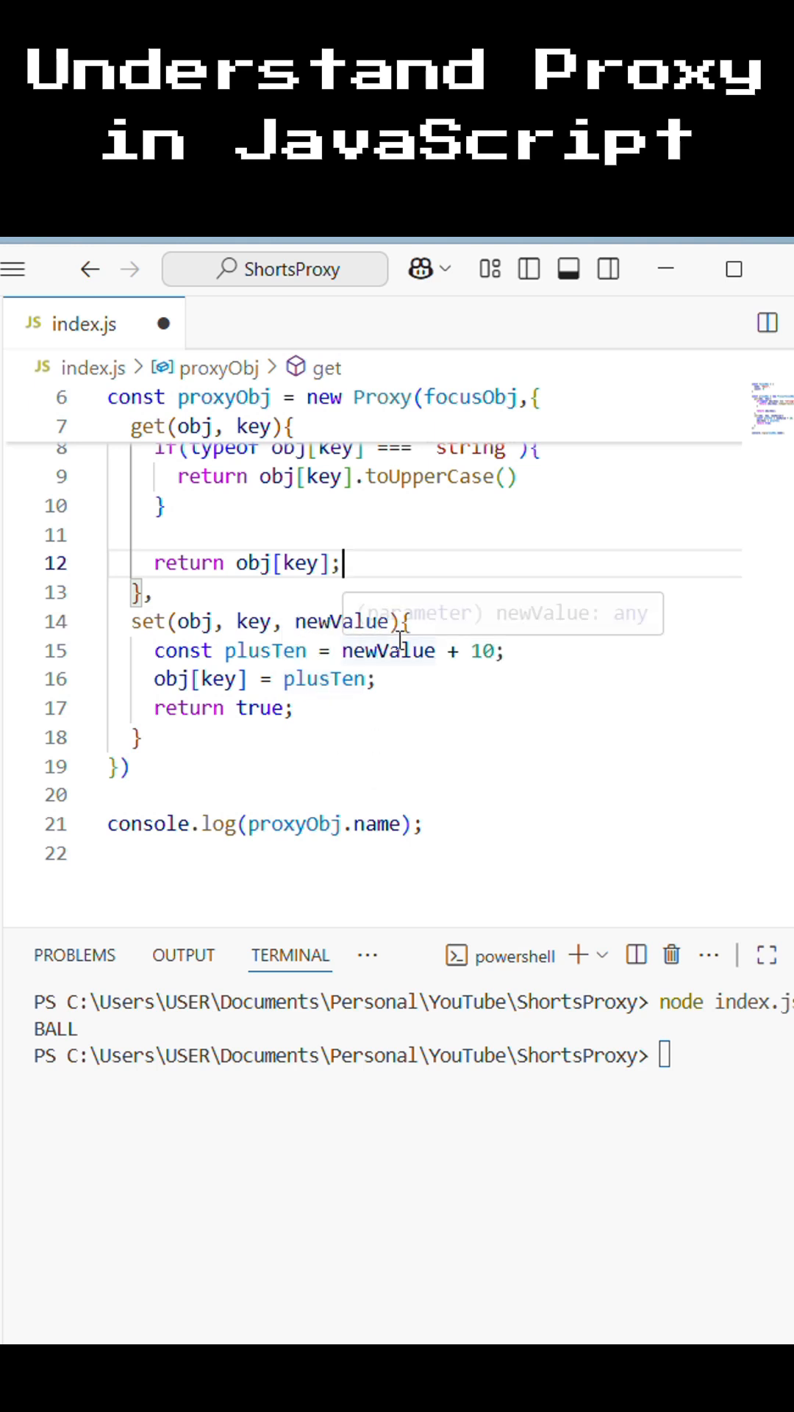
{"action": "mouse_move", "coordinate": [394, 650]}
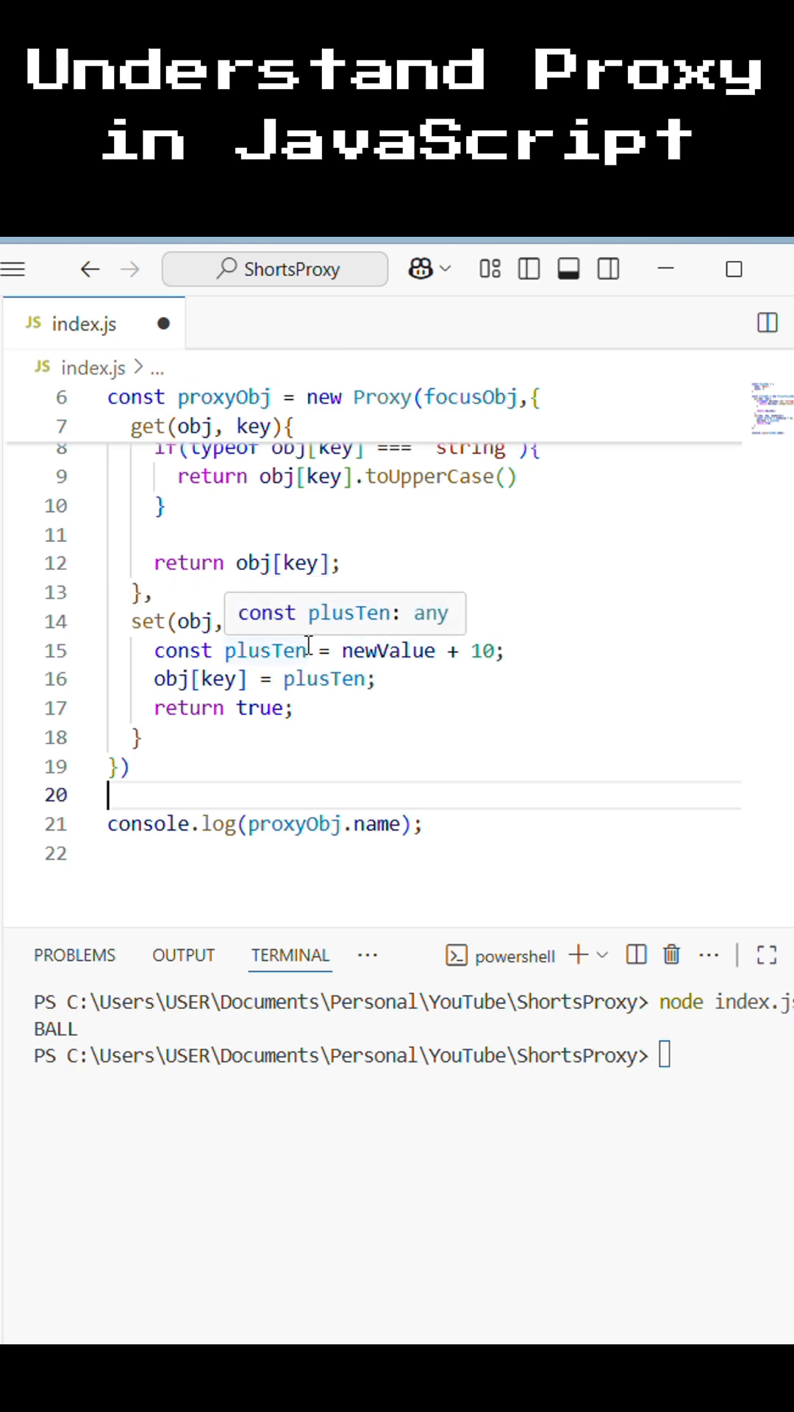
{"action": "scroll", "scroll_direction": "up", "scroll_amount": 3}
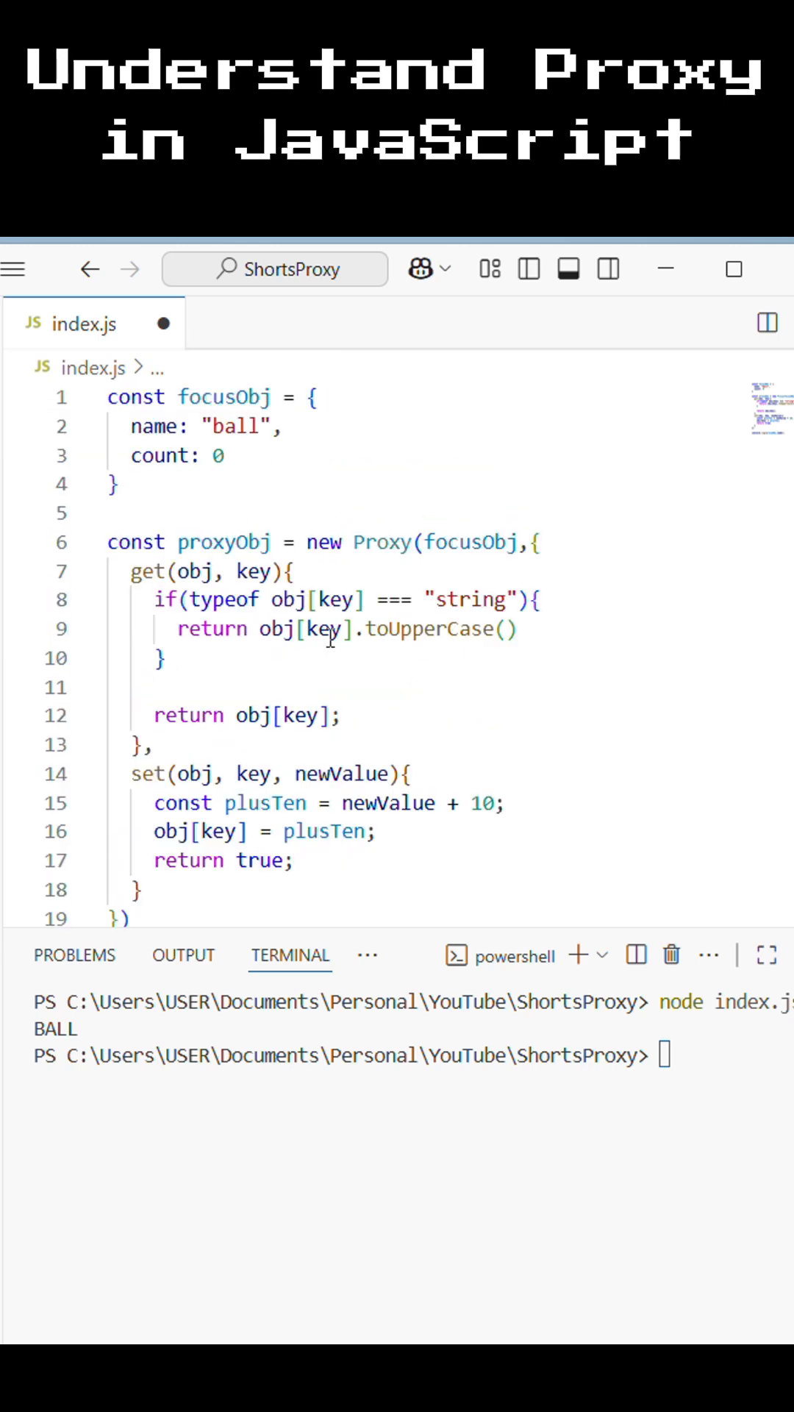
{"action": "scroll", "scroll_direction": "down", "scroll_amount": 3}
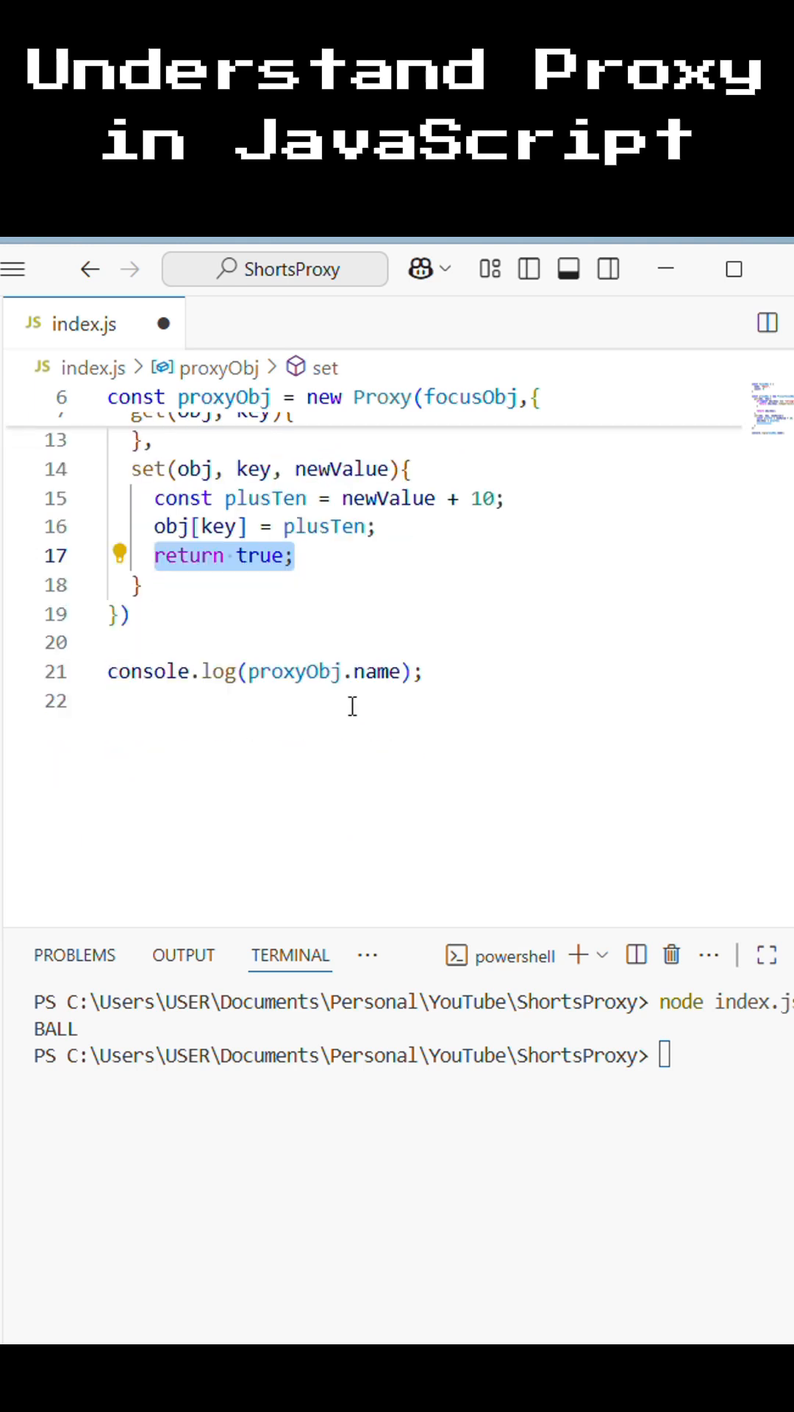
Assign proxyObj.count = 20 and log proxyObj.count and focusObj.count
{"action": "type", "text": "proxyObj.count = 20;"}
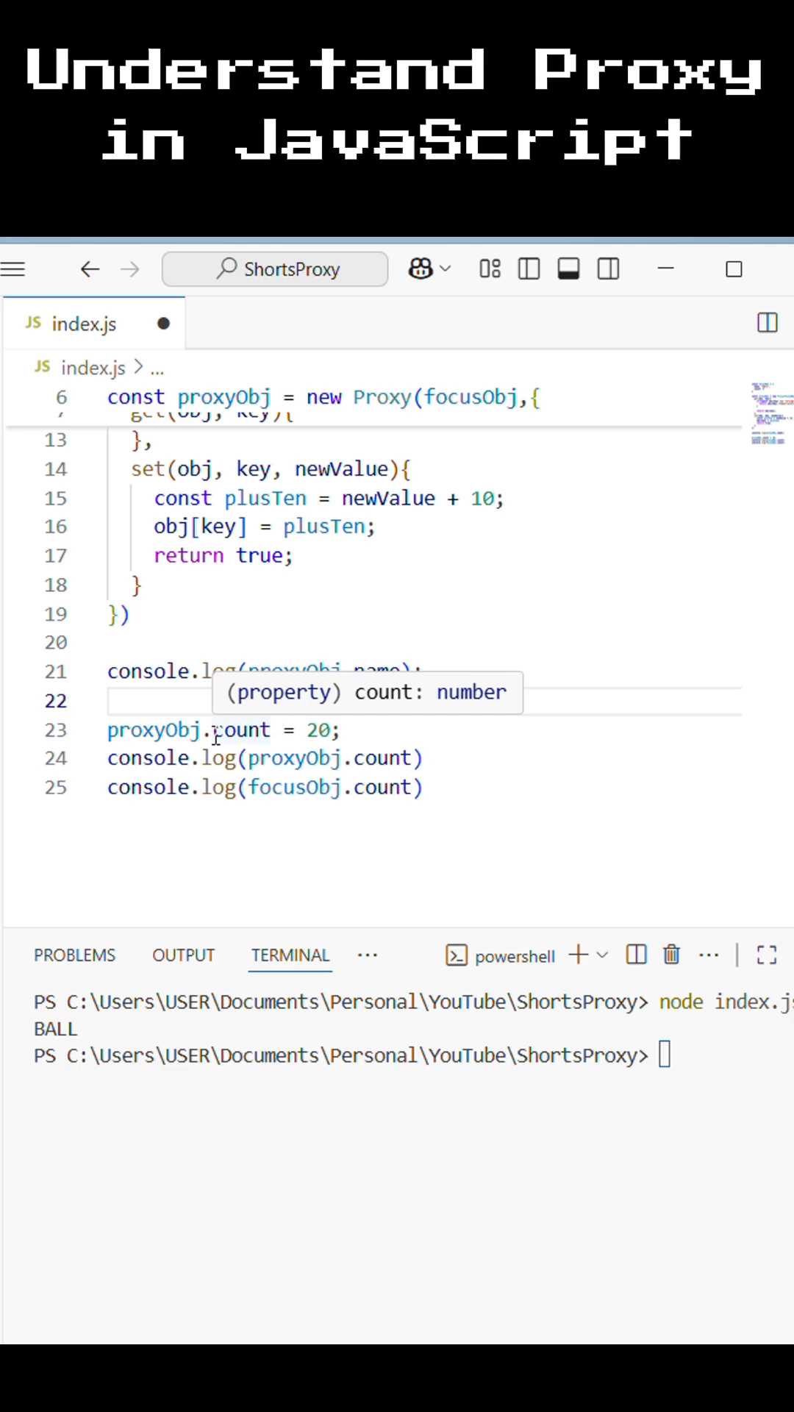
{"action": "scroll", "scroll_direction": "up", "scroll_amount": 3}
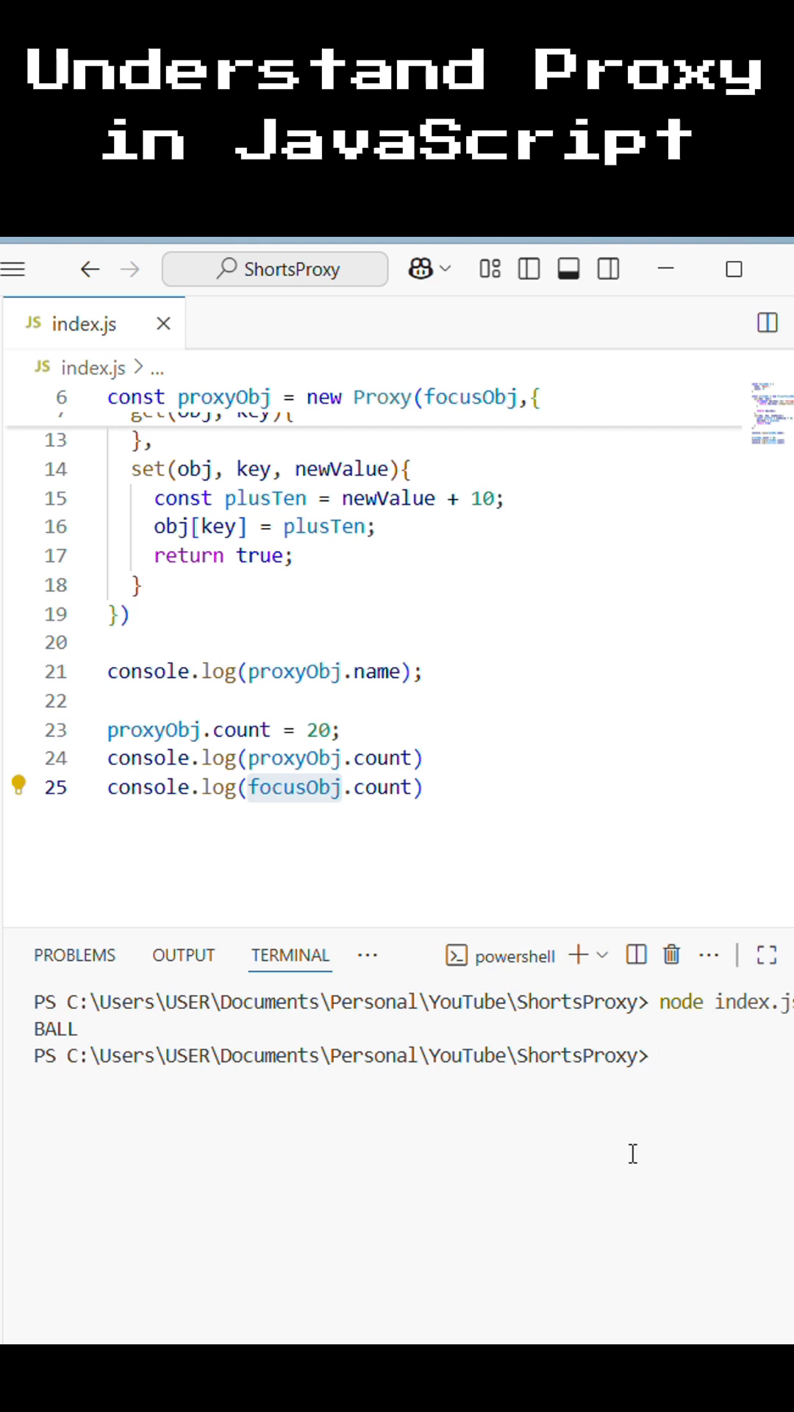
Rerun node index.js, showing BALL, 30 and 30, and select the BALL output
{"action": "key", "text": "Return"}
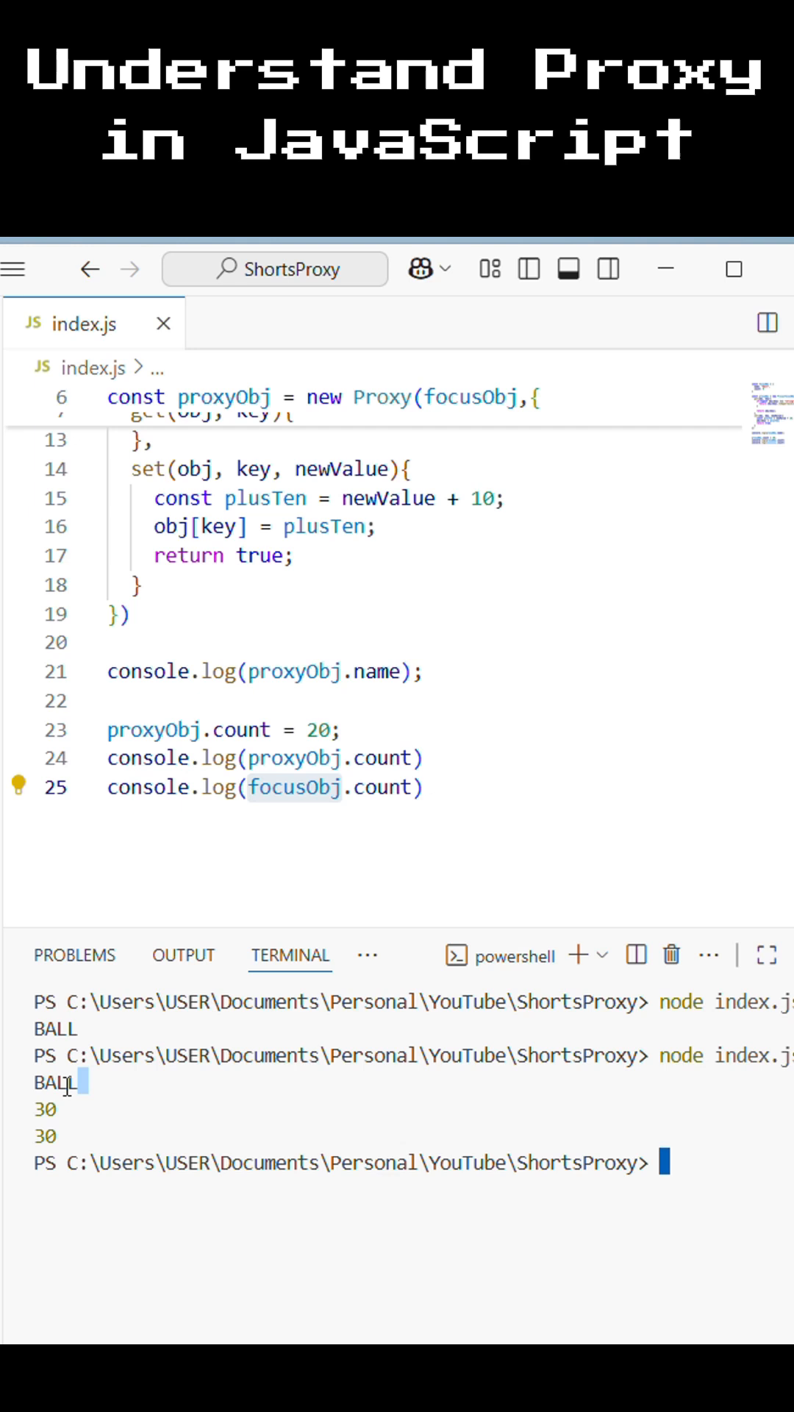
{"action": "double_click", "coordinate": [54, 1080]}
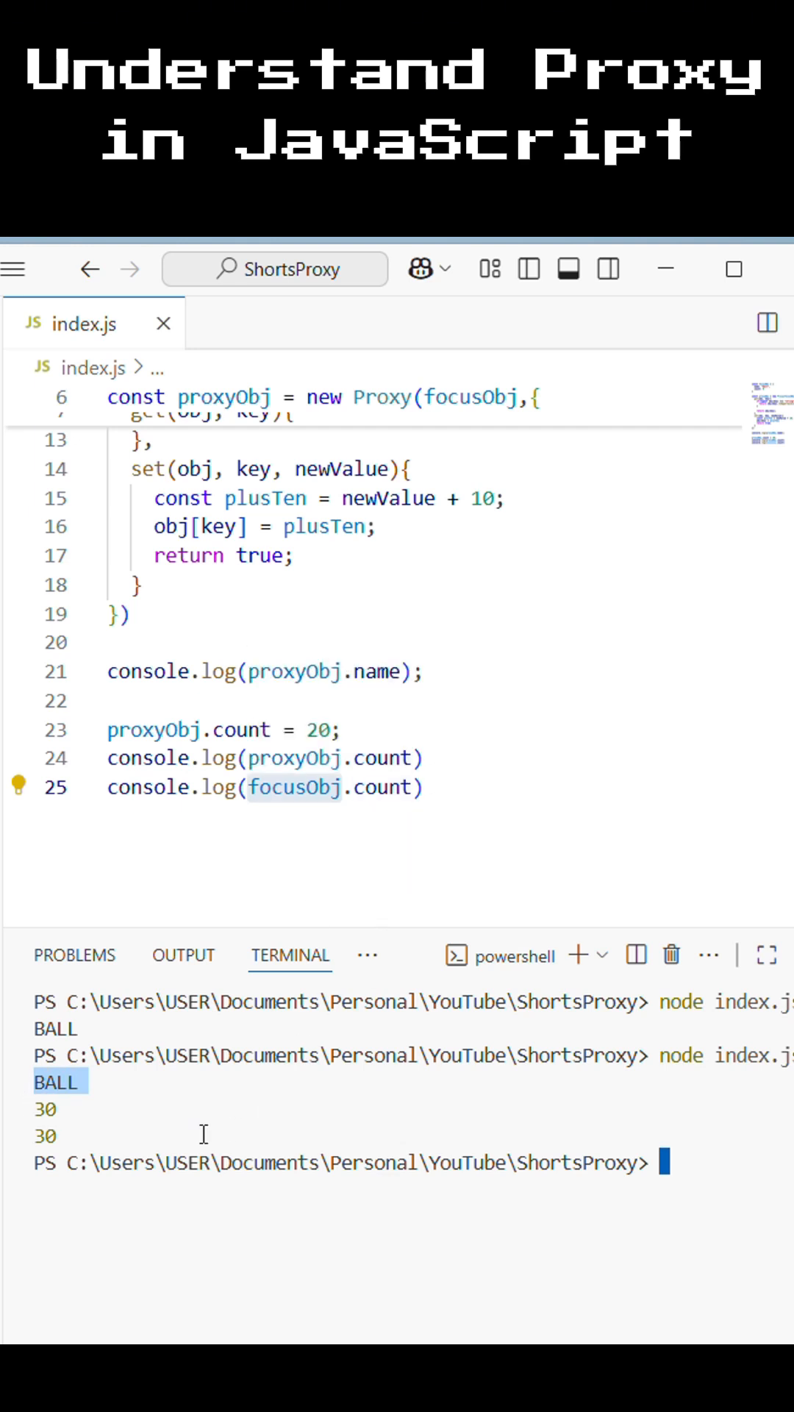
{"action": "scroll", "scroll_direction": "up", "scroll_amount": 3}
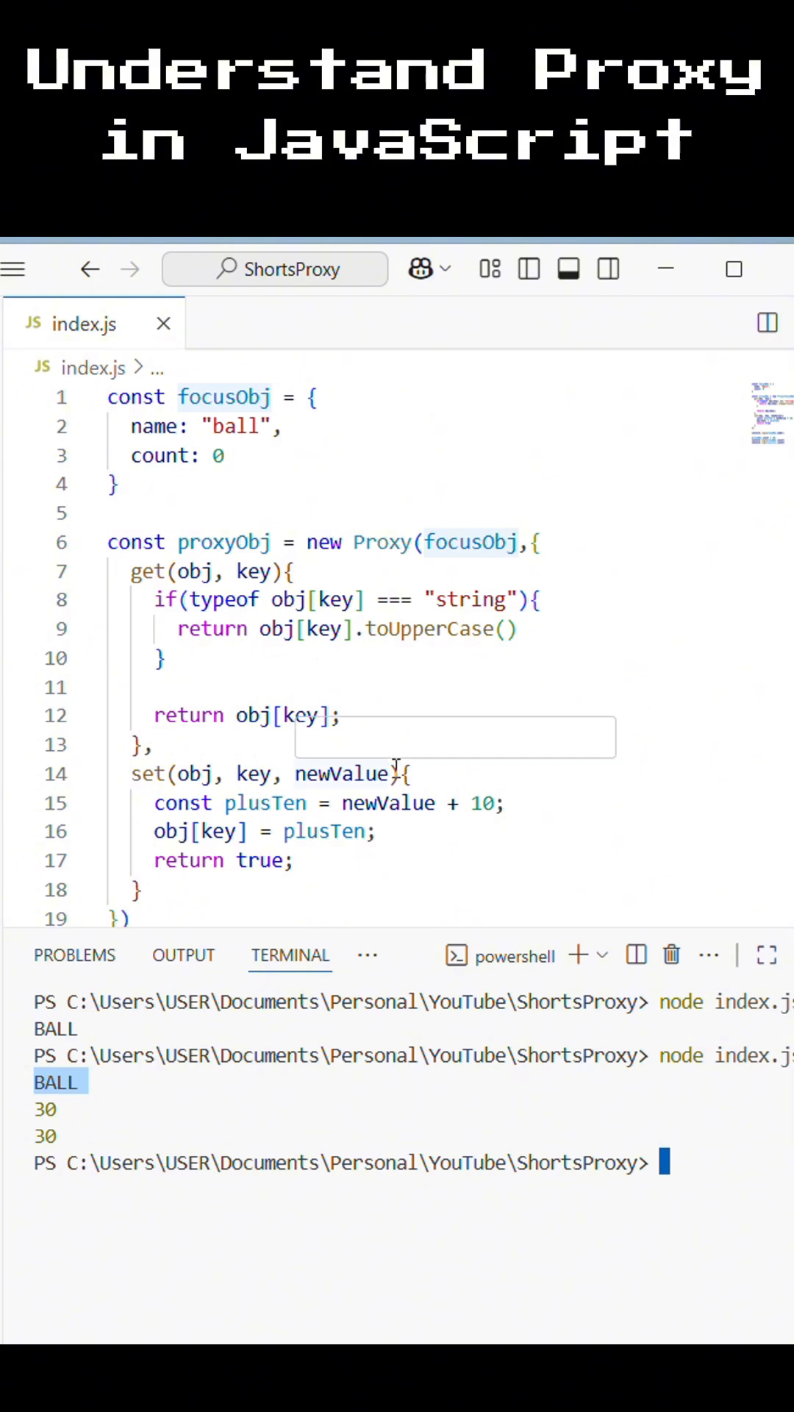
{"action": "mouse_move", "coordinate": [343, 773]}
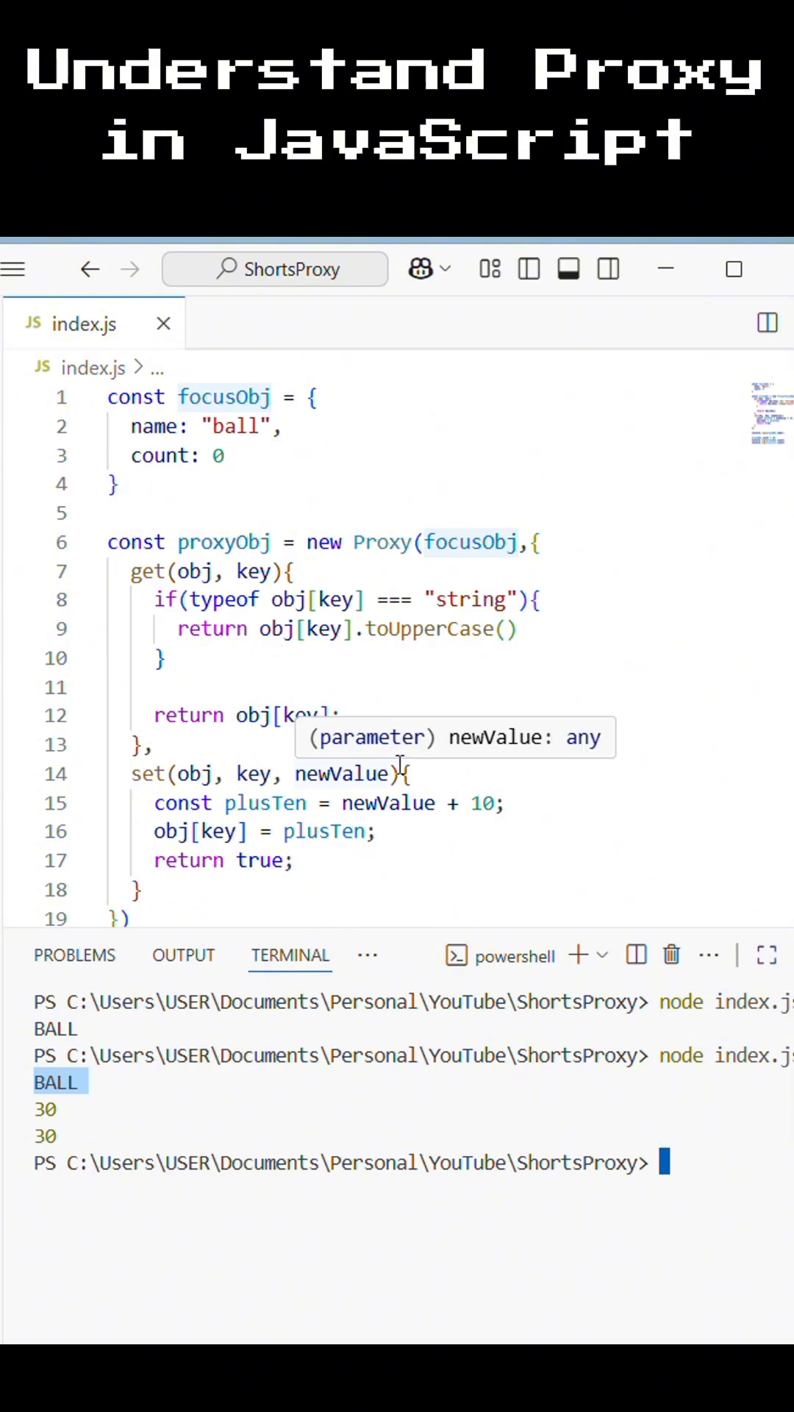